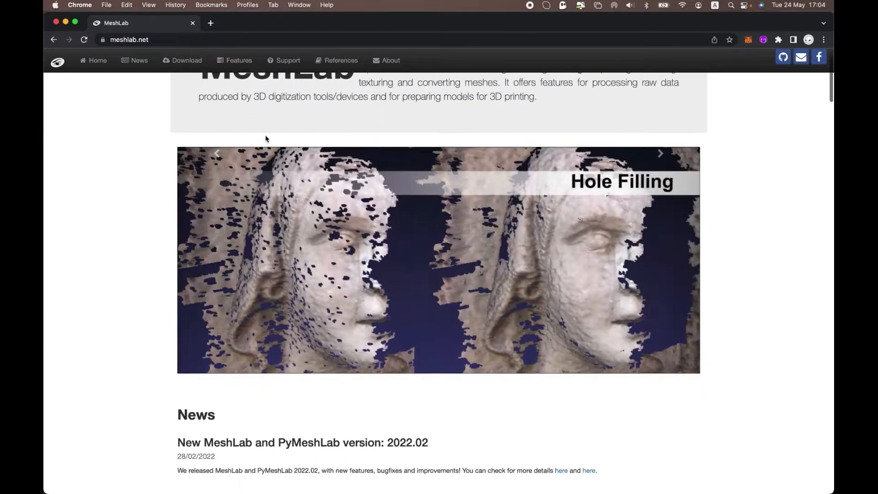
- Reach the Download section of meshlab.net and get the macOS build of MeshLab 2022.02
scroll(down, 3)
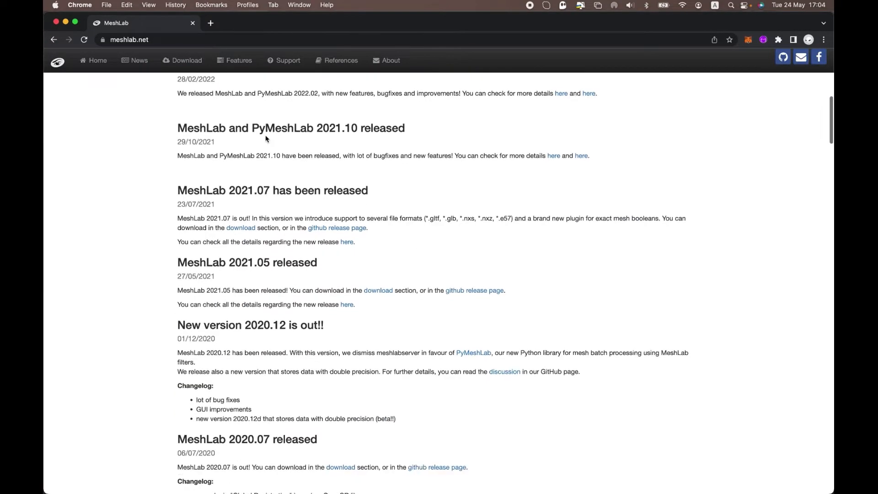
scroll(down, 3)
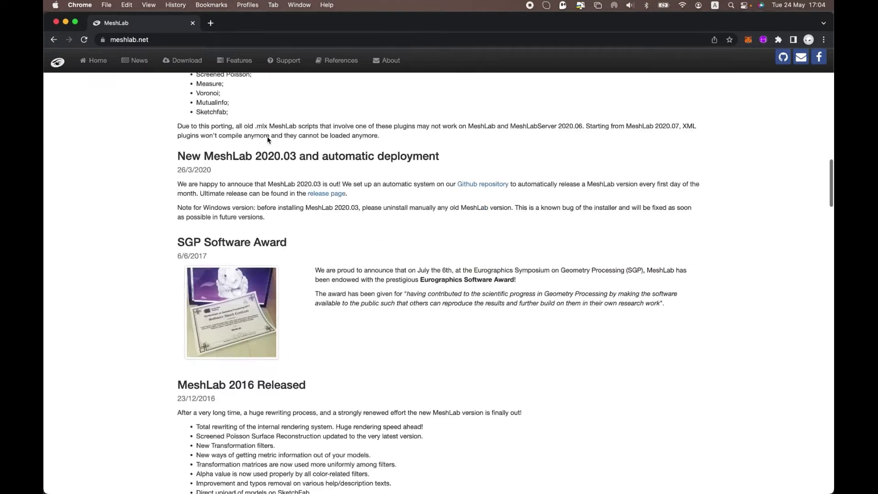
scroll(down, 3)
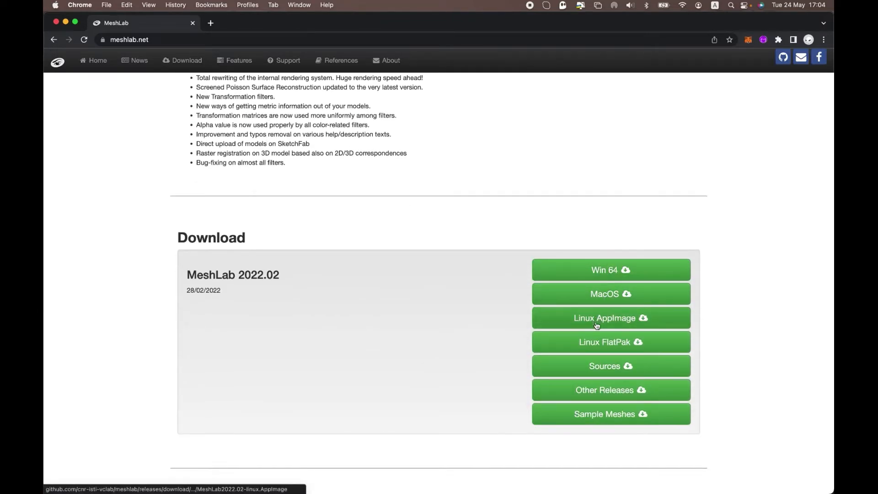
mouse_move(414, 239)
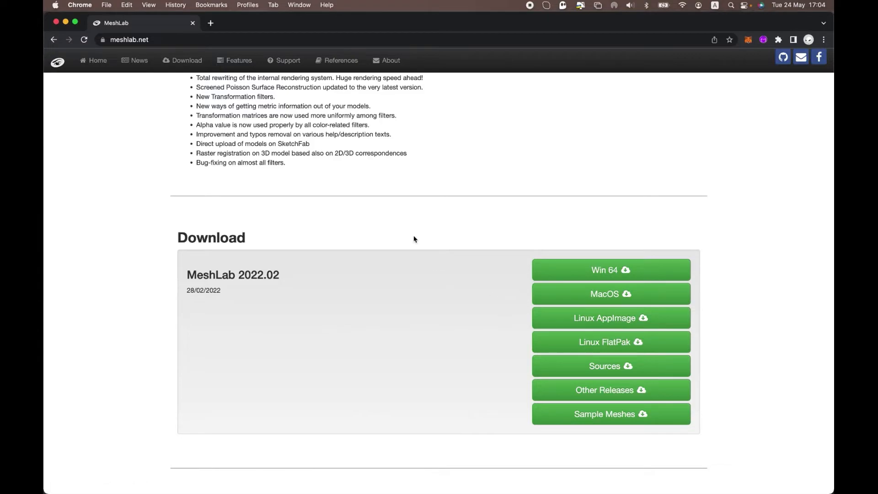
scroll(up, 3)
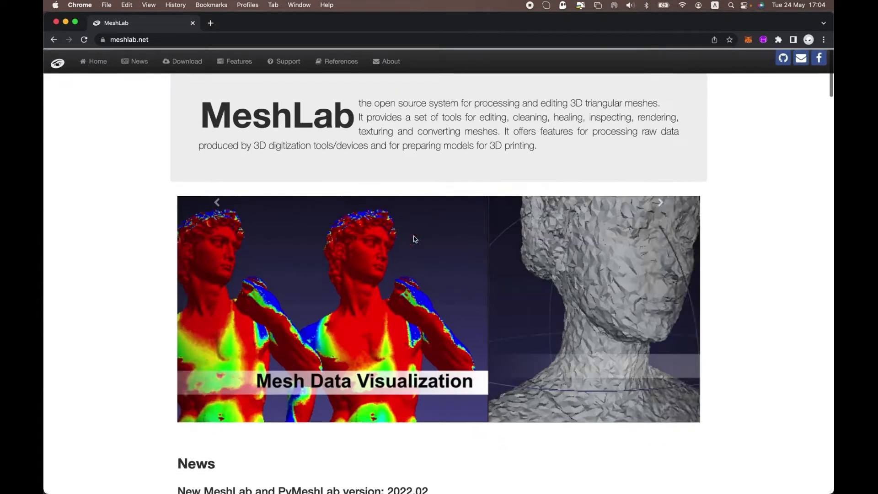
click(186, 60)
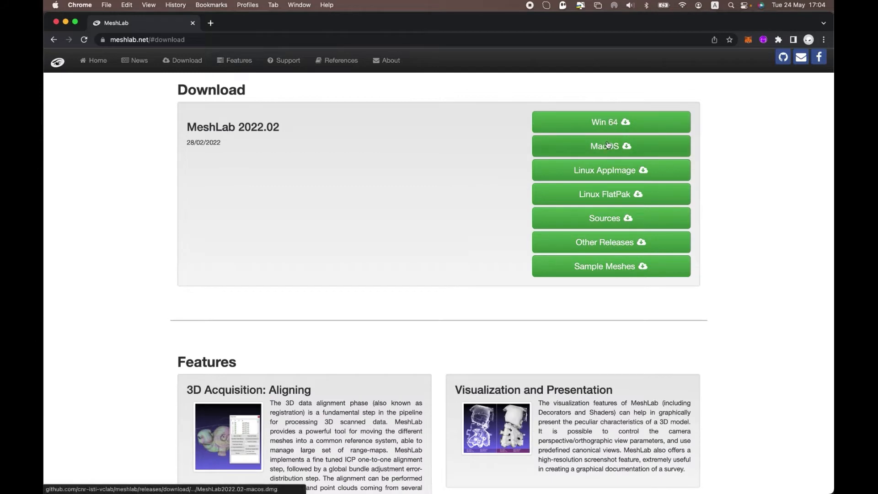
mouse_move(434, 145)
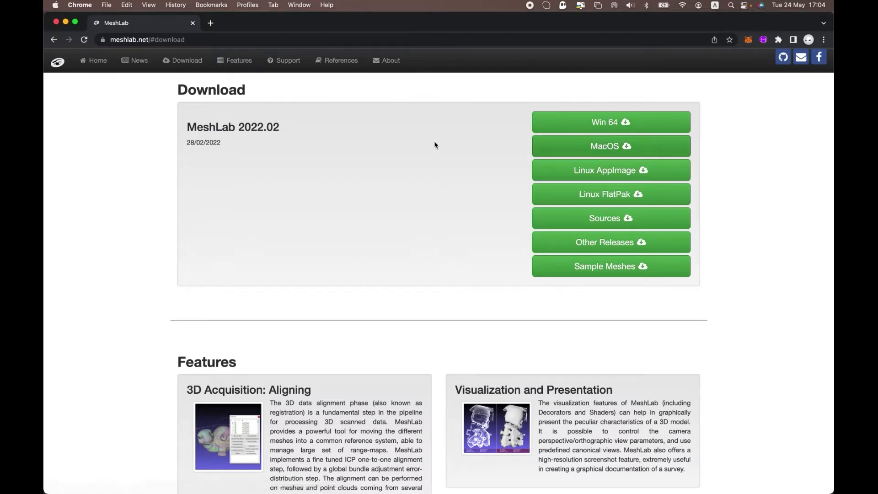
click(610, 145)
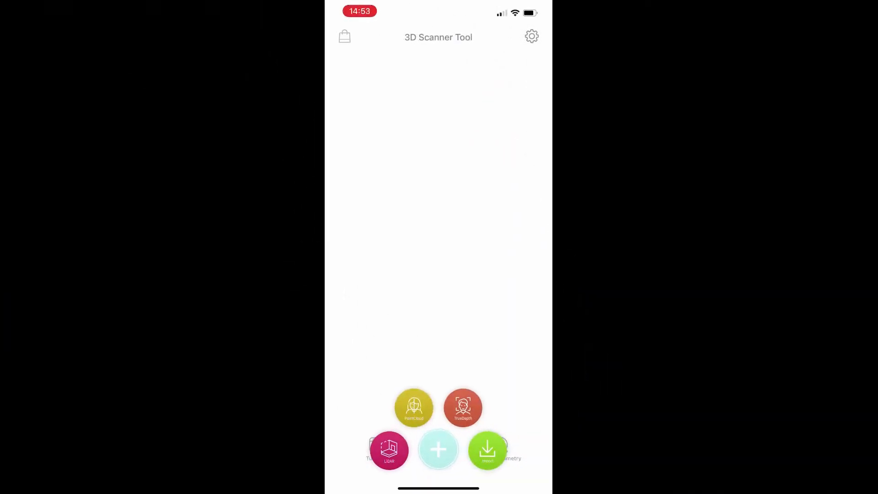
- Start a PointCloud-mode capture and scan around the toy fish on its stand
click(414, 407)
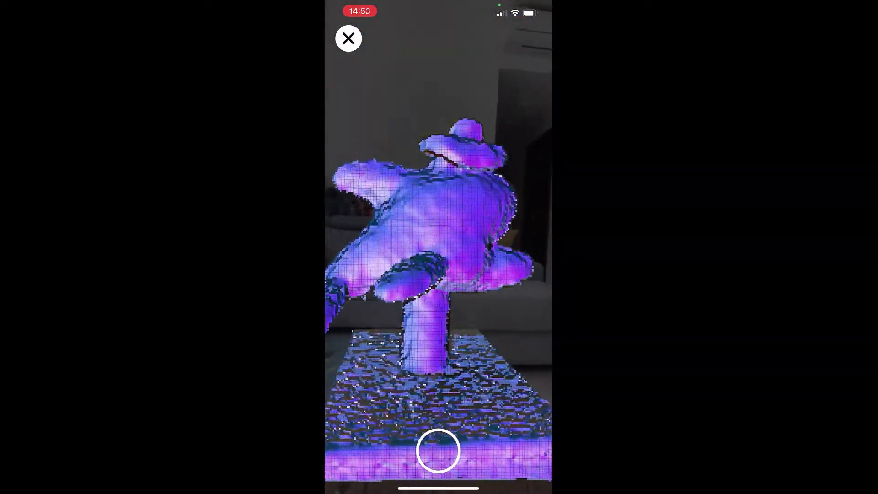
click(437, 451)
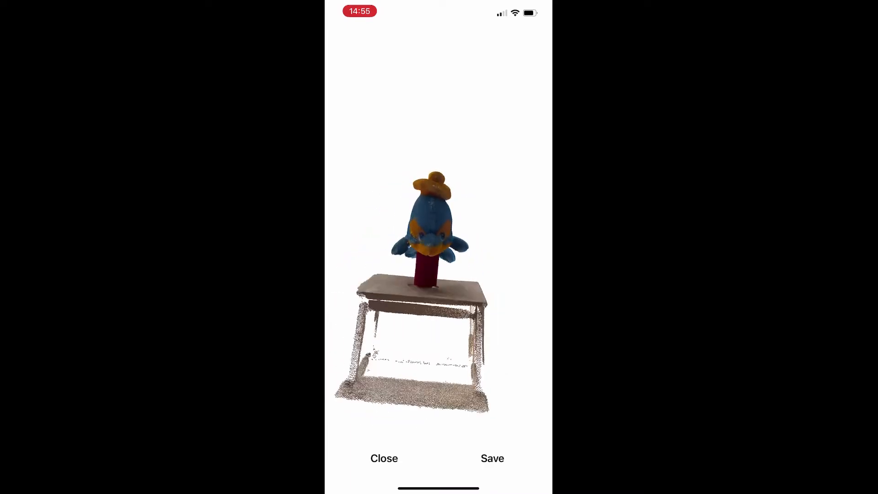
- Save the captured scan as a new file named 'toy fish' and leave the preview
click(491, 459)
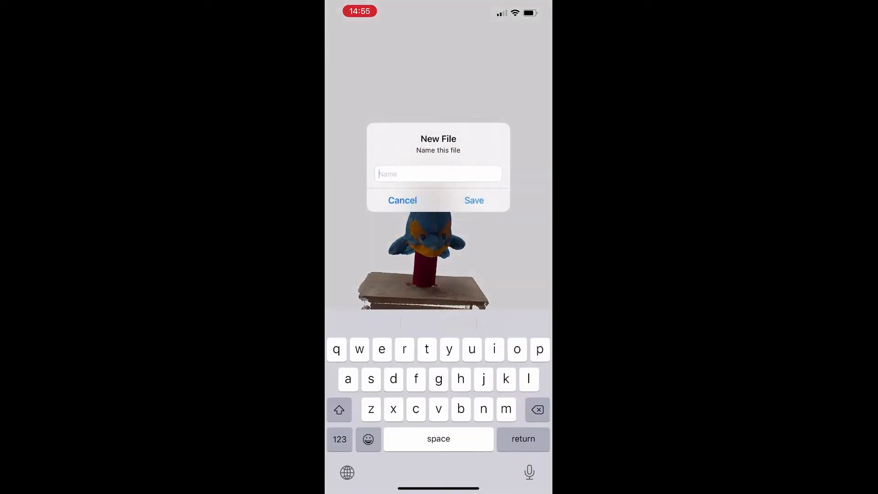
text(t)
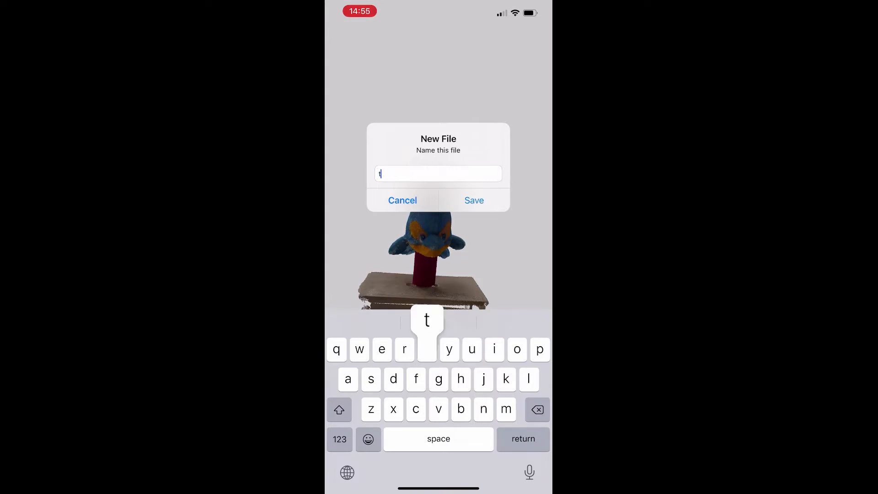
text(oy f)
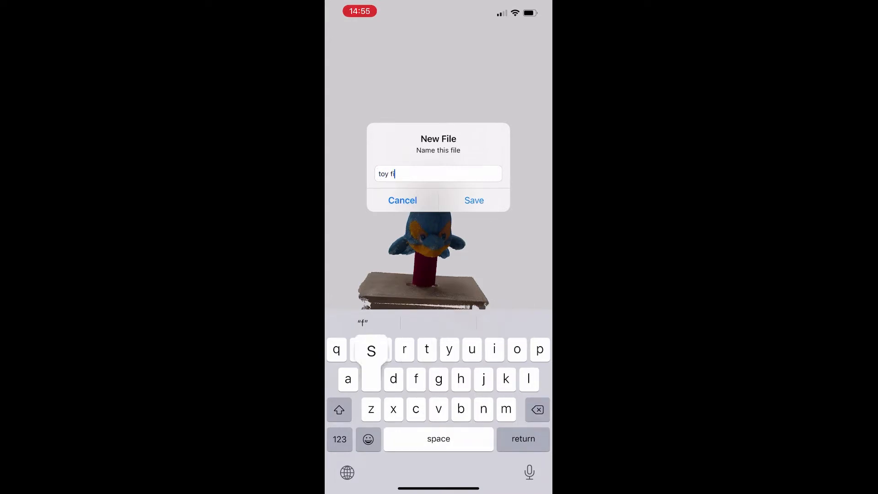
text(sh)
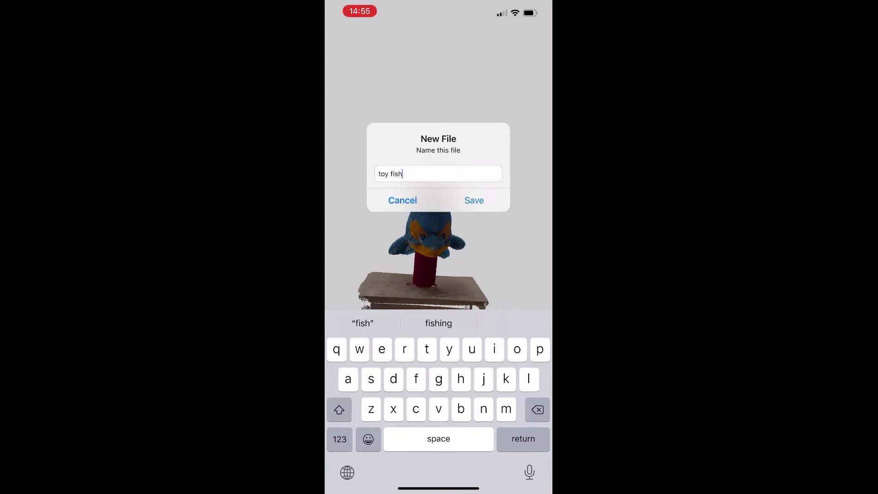
click(474, 200)
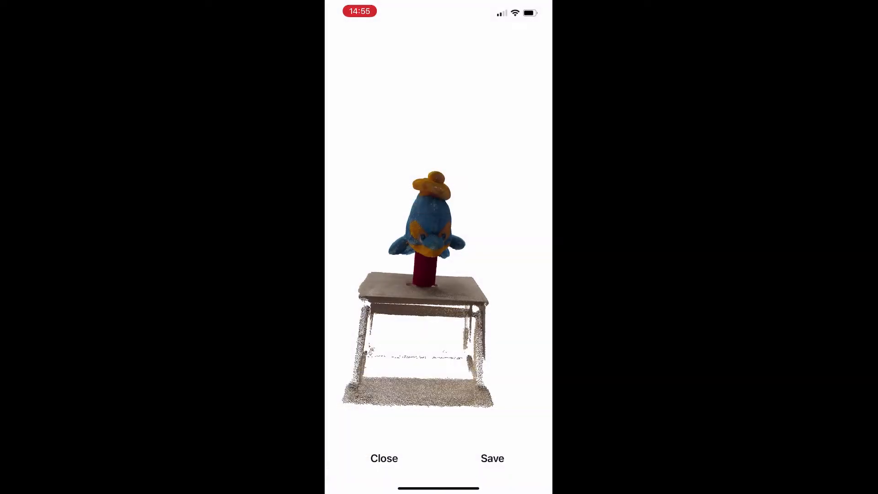
click(491, 458)
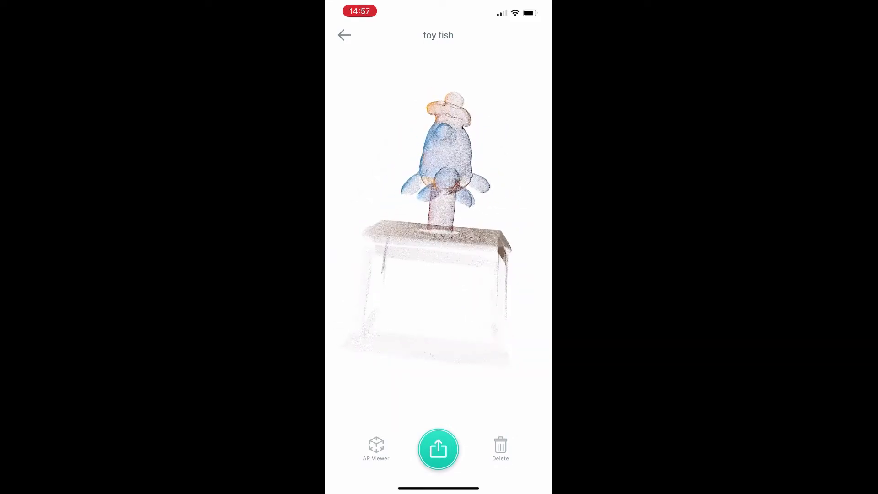
- Share the toy fish scan to the nearby Mac via AirDrop
click(438, 449)
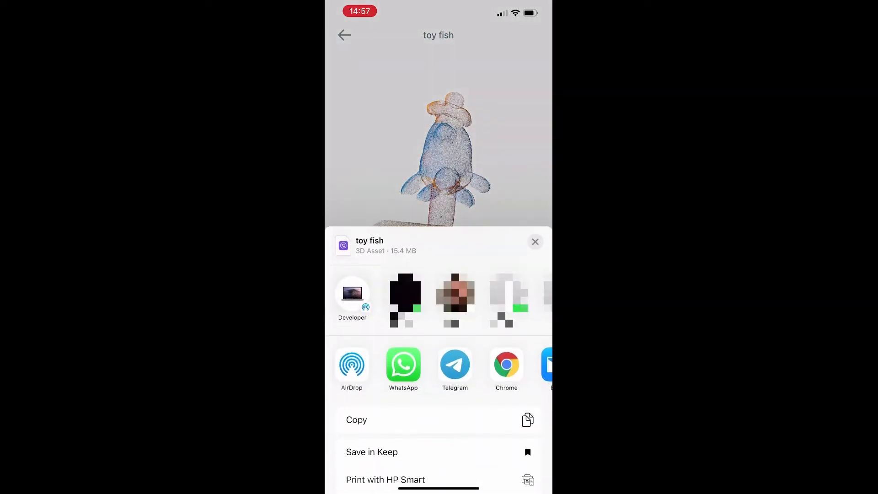
click(352, 292)
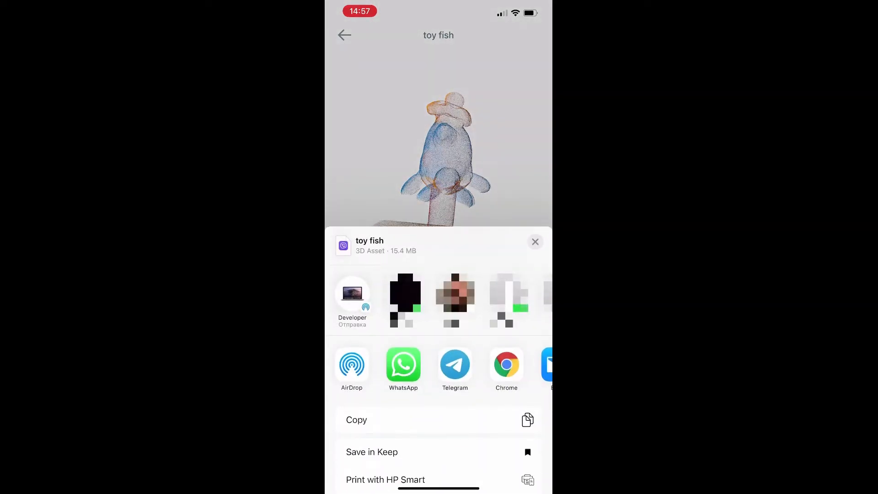
click(352, 295)
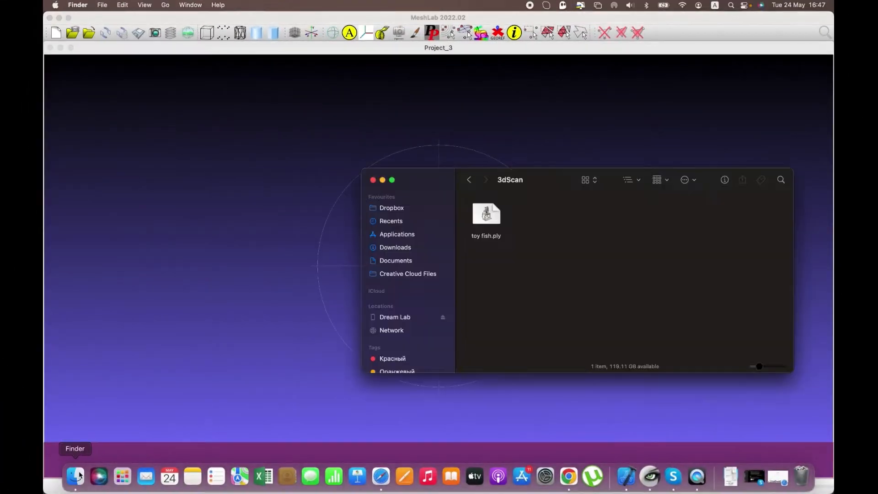
- Load toy fish.ply into MeshLab and select stray stand and background points for deletion
drag(486, 215, 251, 217)
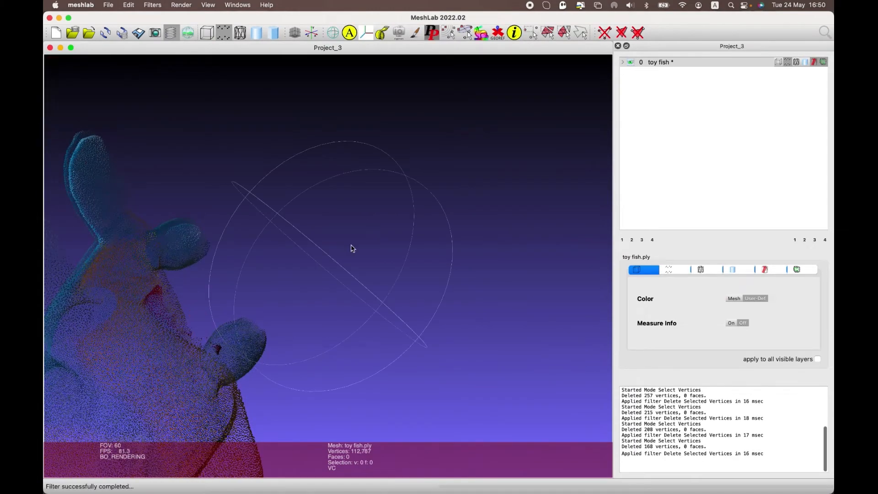
click(533, 32)
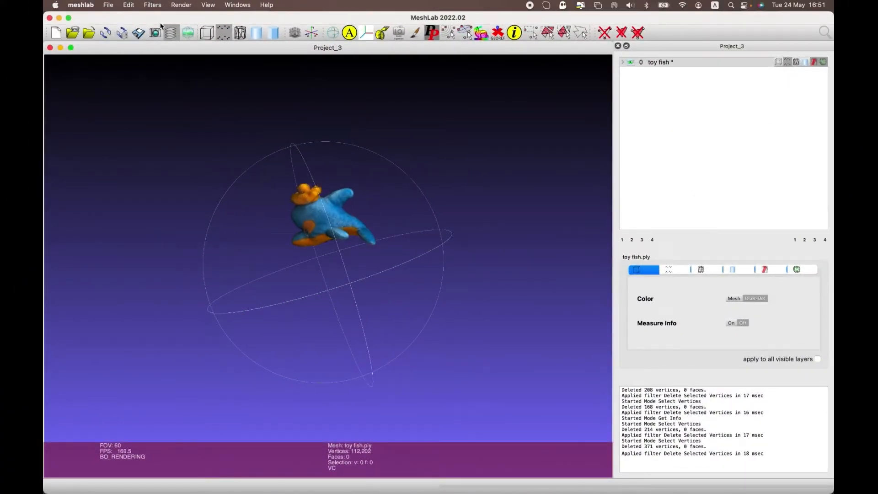
- Run Point Cloud Simplification with 1000000 samples, producing a Simplified cloud layer
click(152, 5)
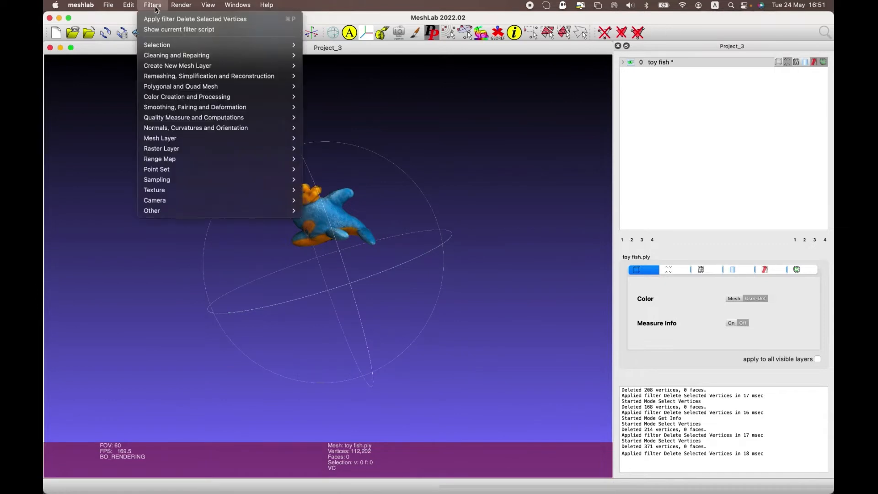
mouse_move(157, 179)
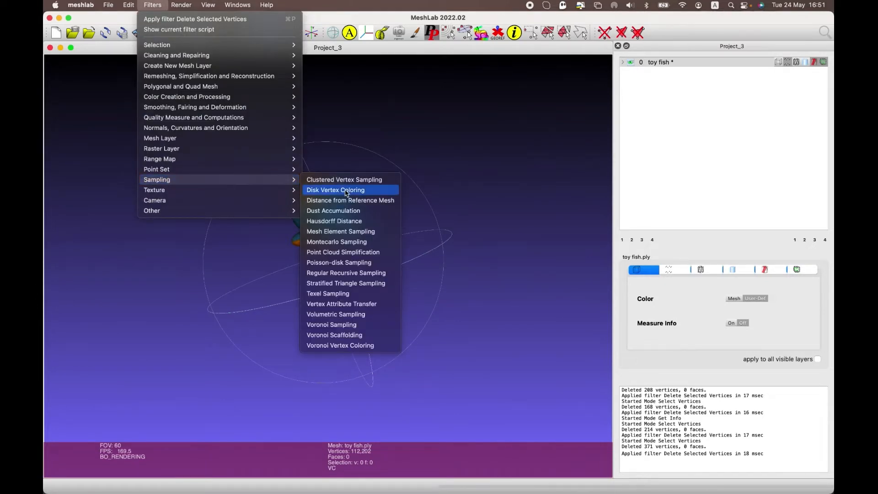
mouse_move(346, 273)
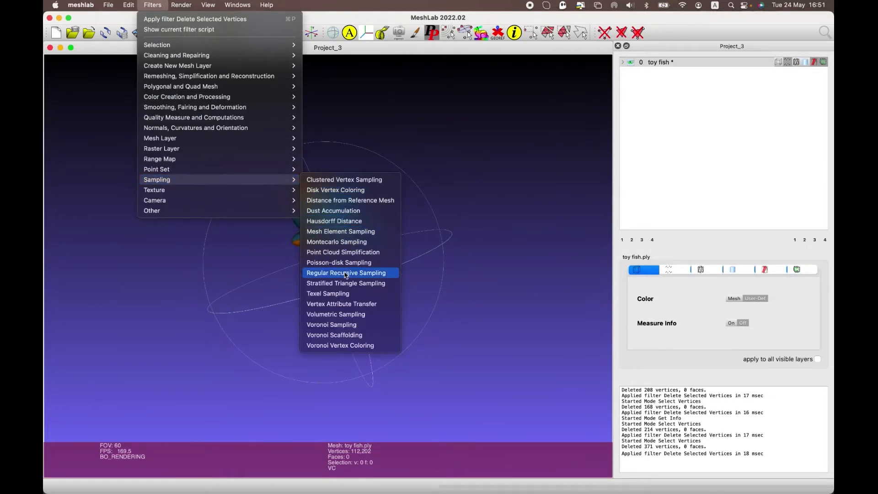
mouse_move(343, 252)
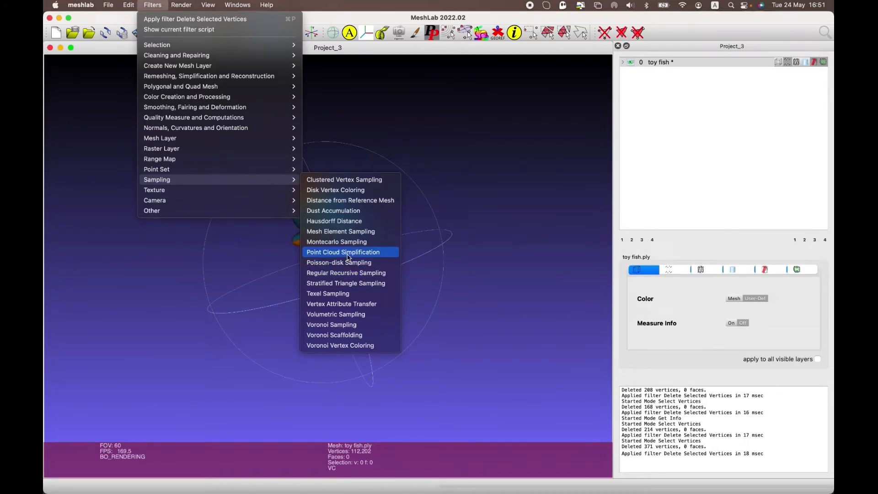
click(343, 252)
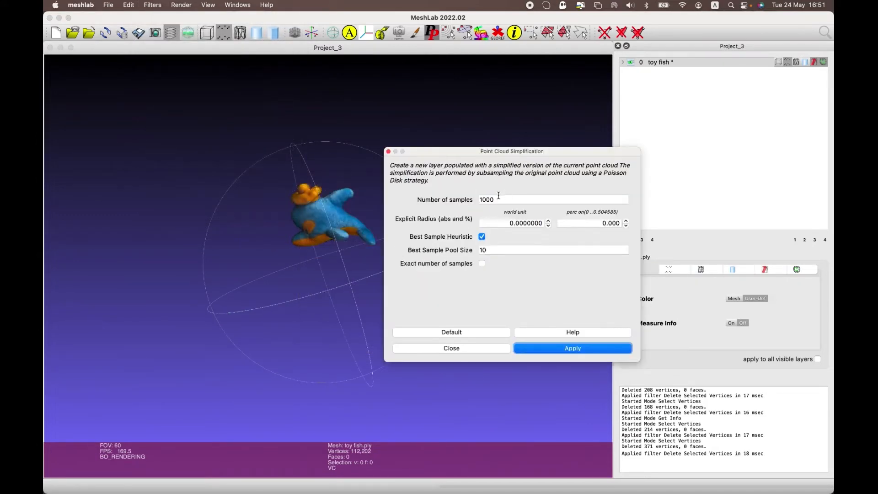
text(1000000)
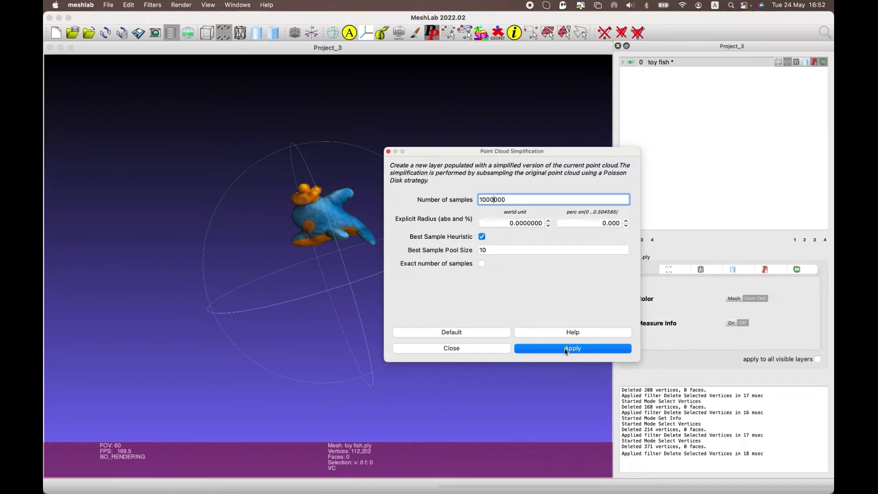
click(572, 348)
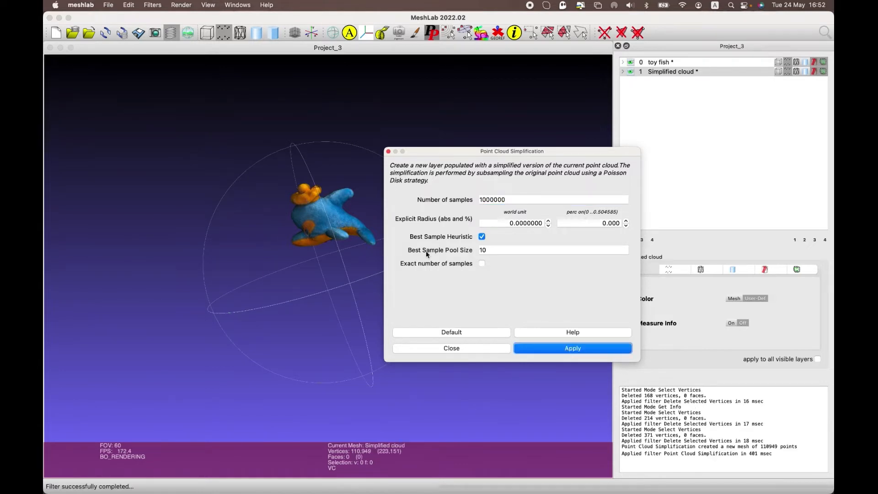
click(451, 348)
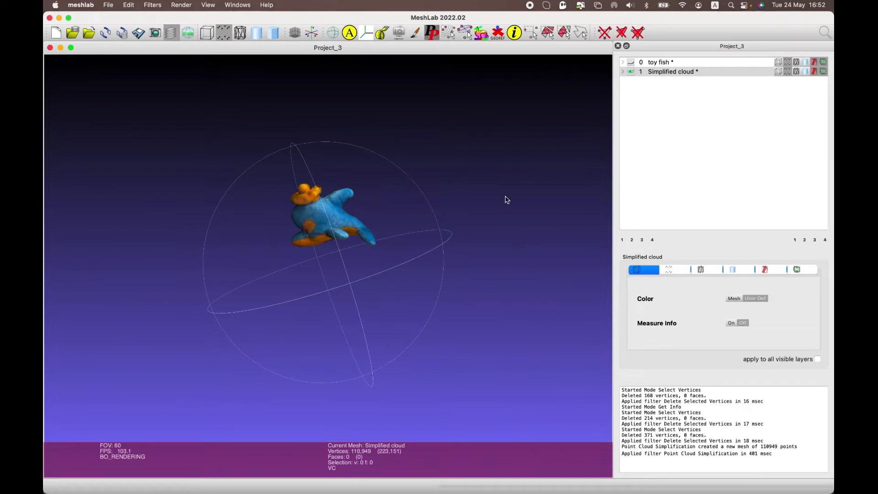
mouse_move(162, 10)
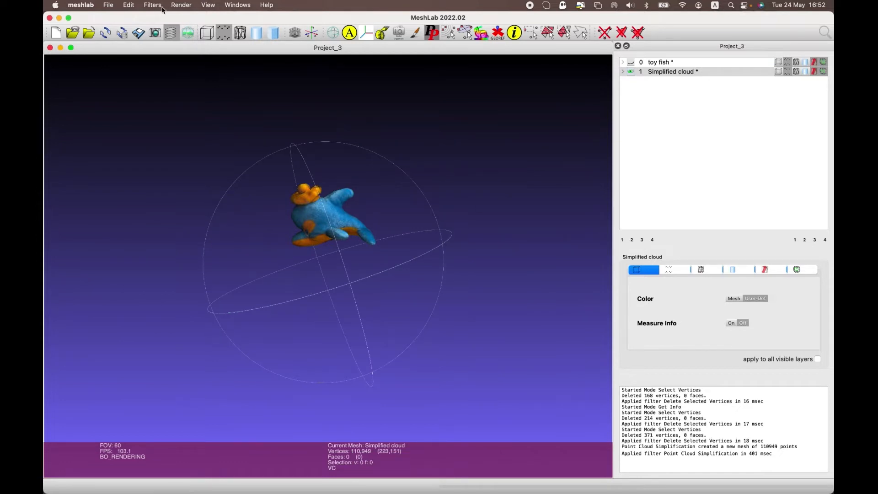
- Run Screened Poisson surface reconstruction on the simplified cloud with Reconstruction Depth 16
click(152, 4)
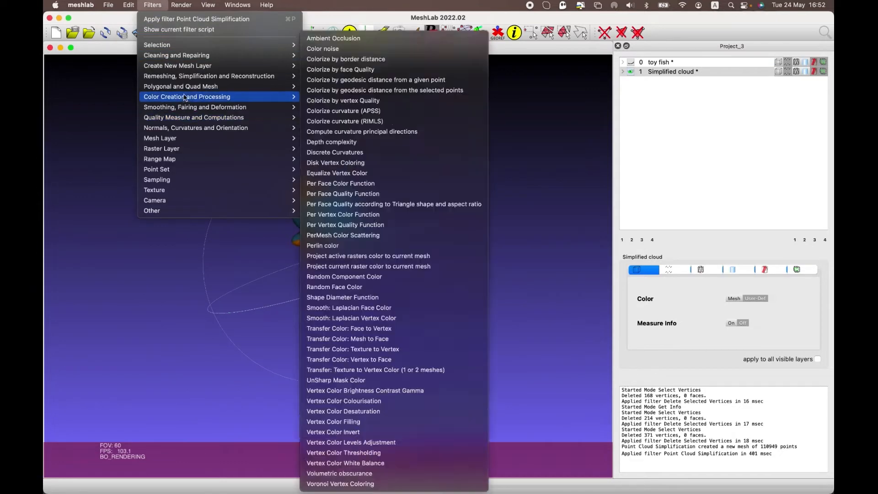
mouse_move(207, 75)
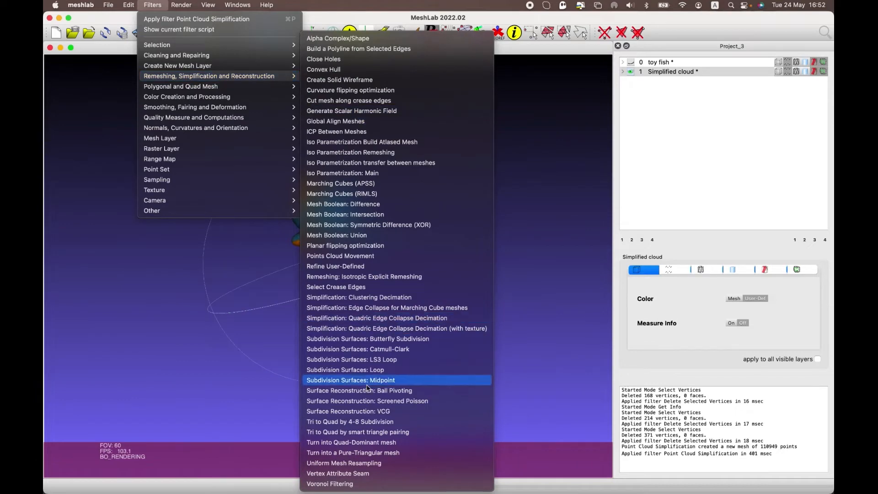
click(367, 401)
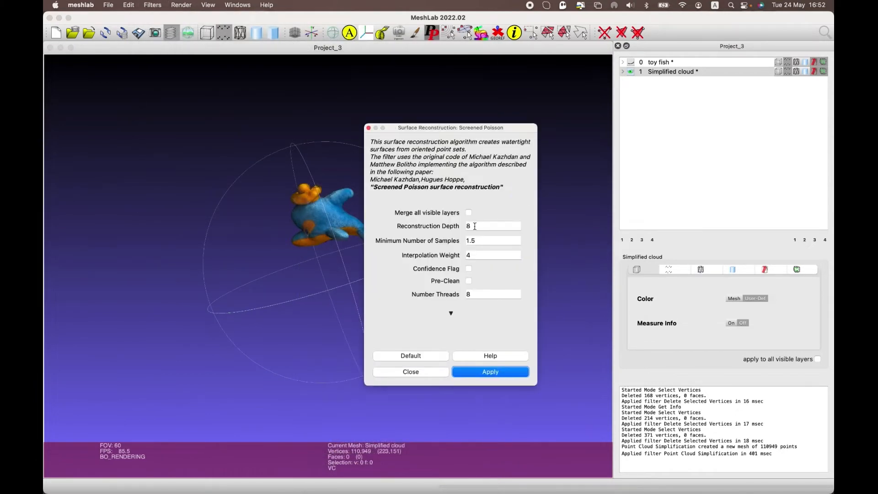
text(16)
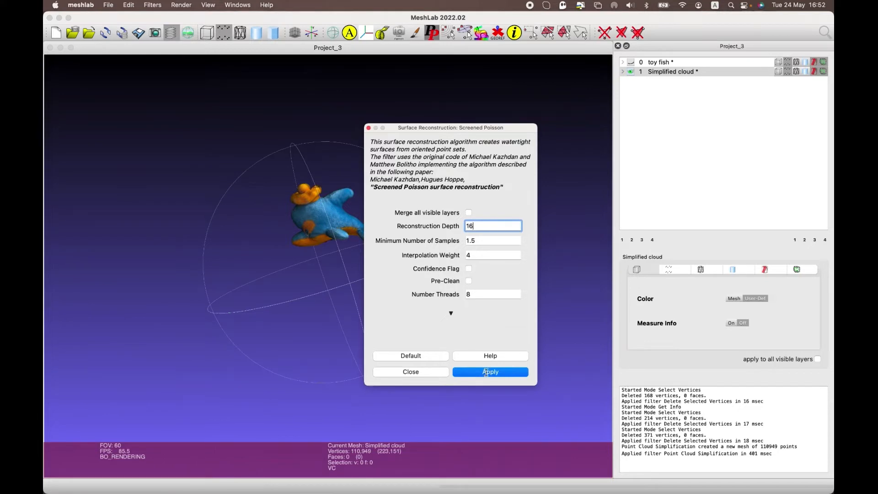
click(490, 372)
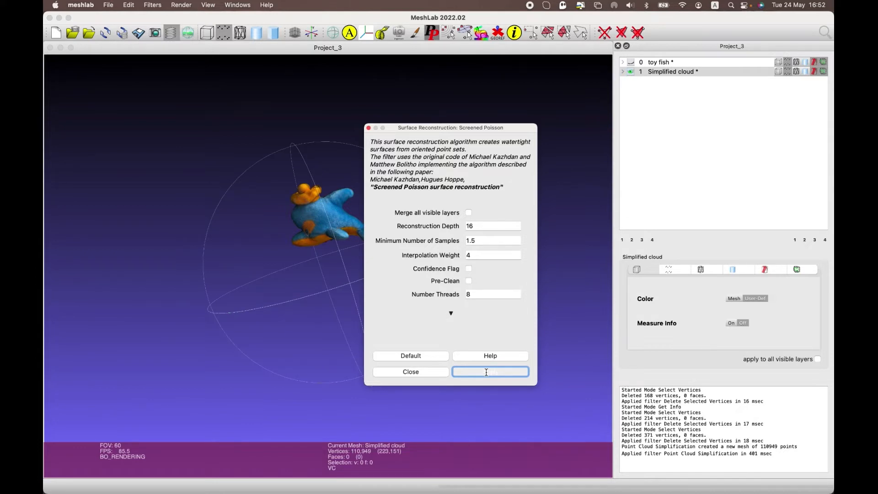
click(489, 371)
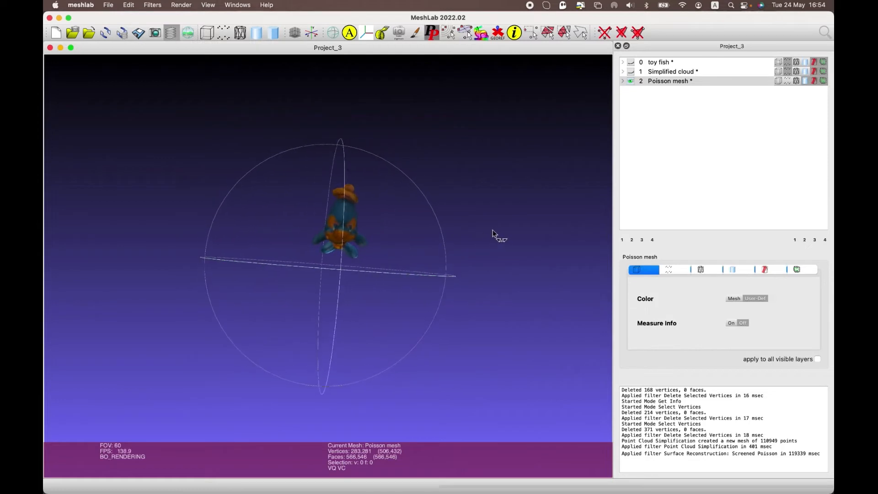
- Zoom in on the fish's eye, then back out and turn the Poisson mesh to a side view
drag(493, 235, 365, 228)
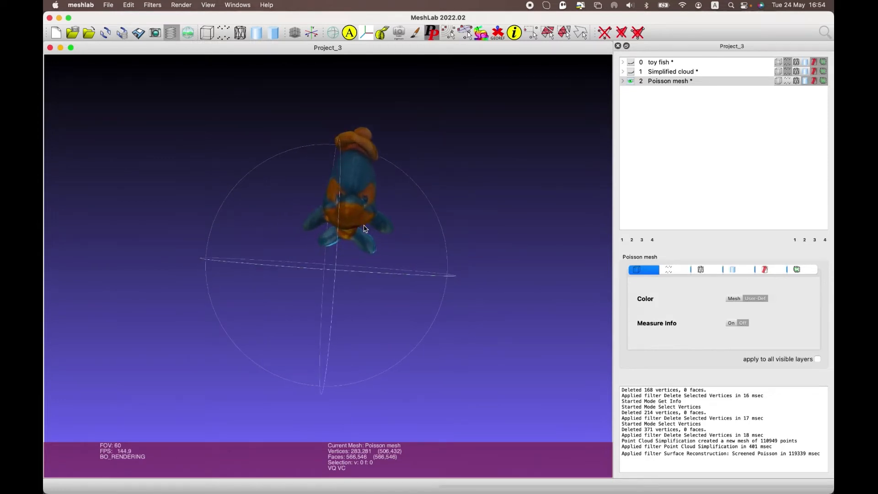
drag(364, 229, 251, 274)
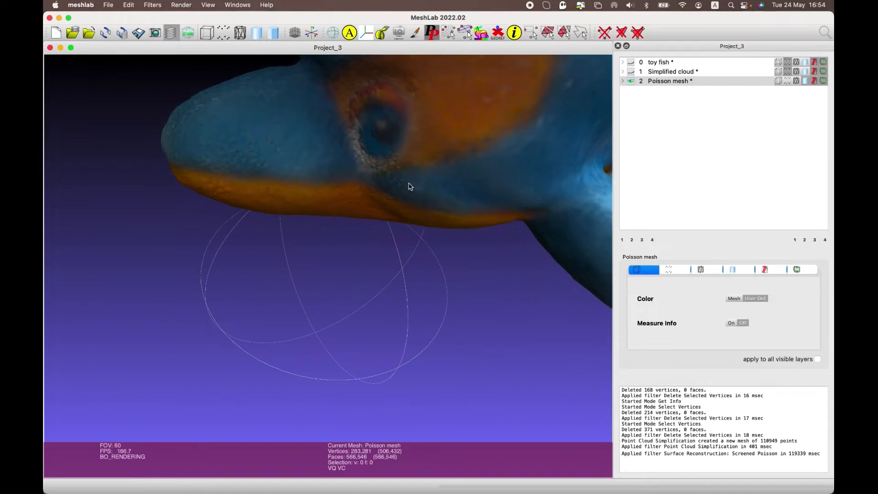
drag(409, 186, 434, 116)
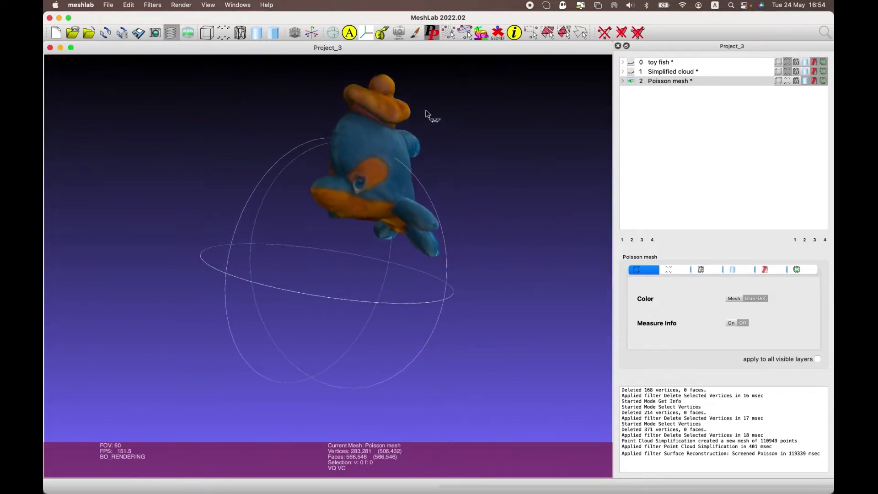
drag(432, 118, 201, 160)
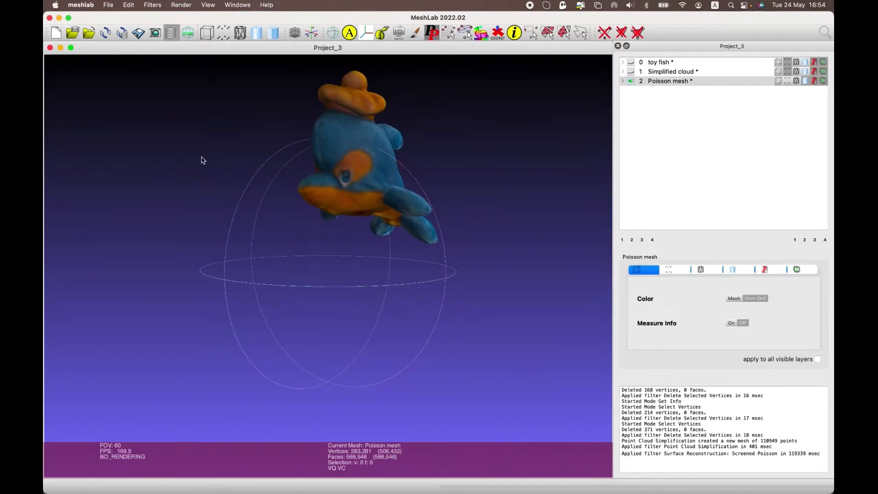
click(153, 5)
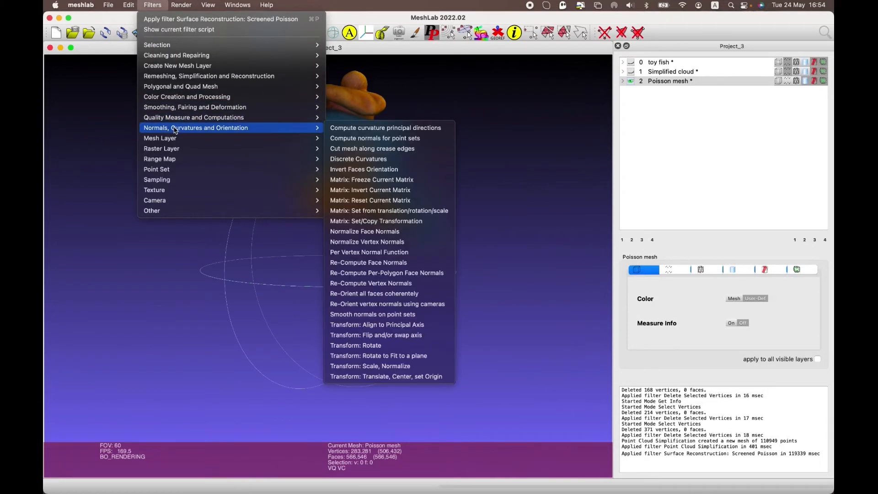
mouse_move(368, 241)
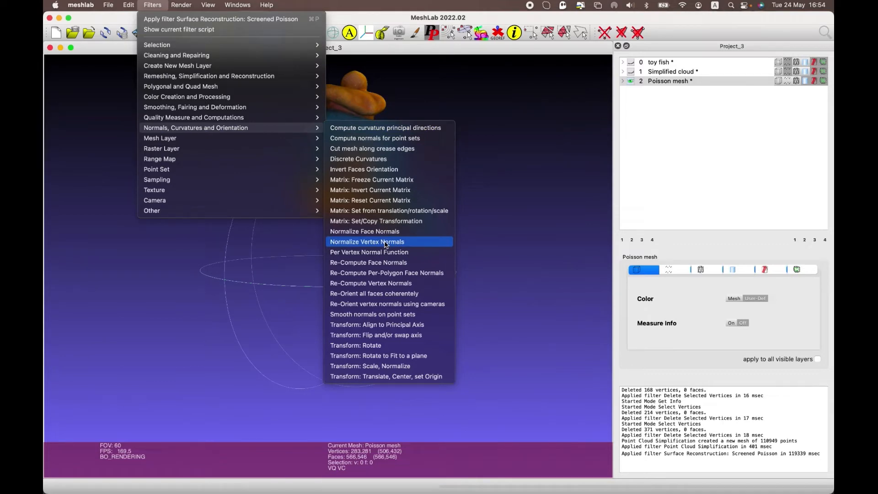
- Apply Normalize Vertex Normals to the Poisson mesh and head to the File menu for export
click(367, 242)
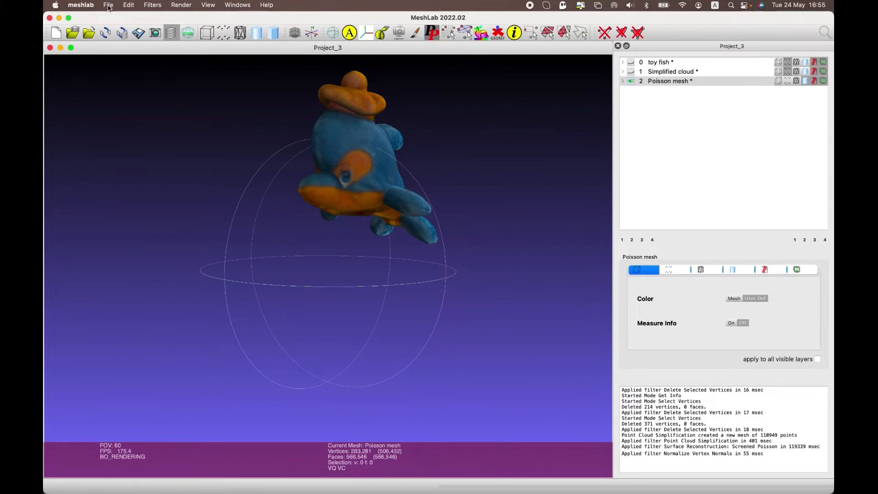
click(107, 5)
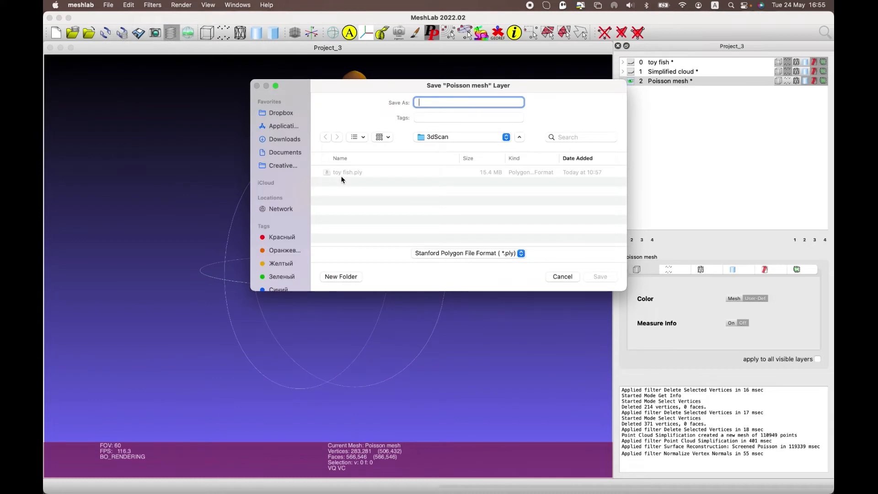
- Save the mesh as 0001ToyFish3D in Alias Wavefront Object (*.obj) format with vertex colours and normals
text(to)
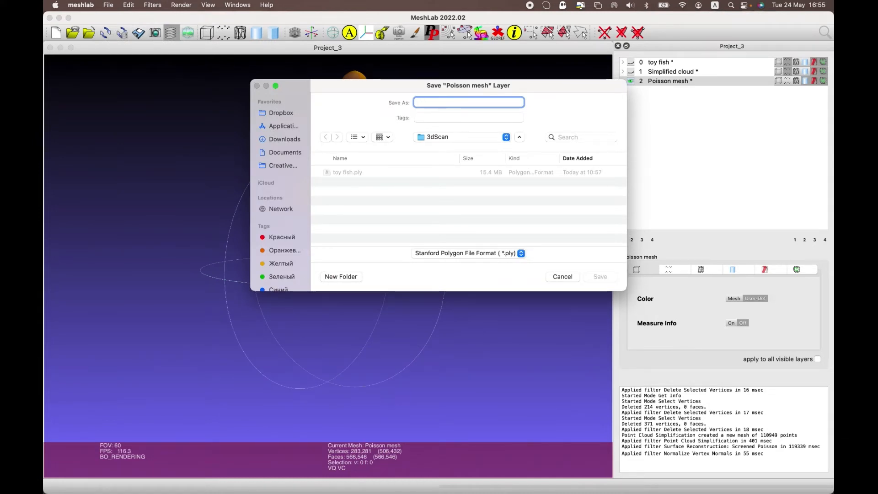
text(00)
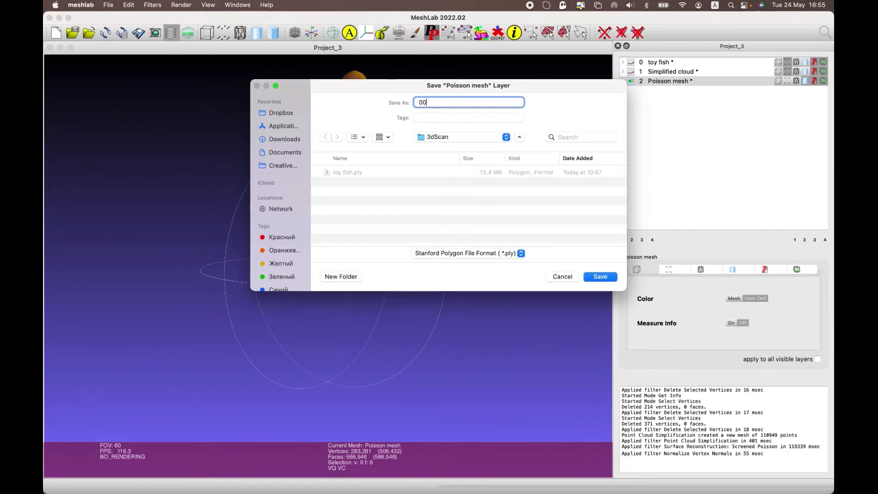
text(01)
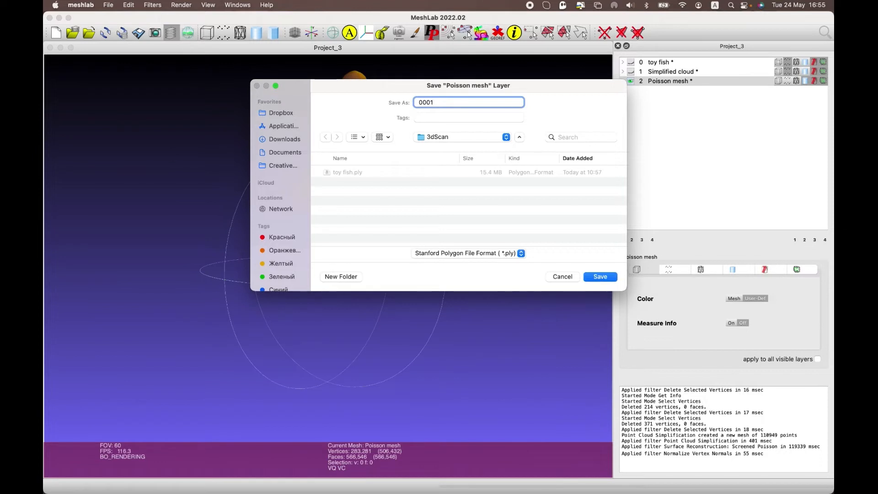
text(Toy)
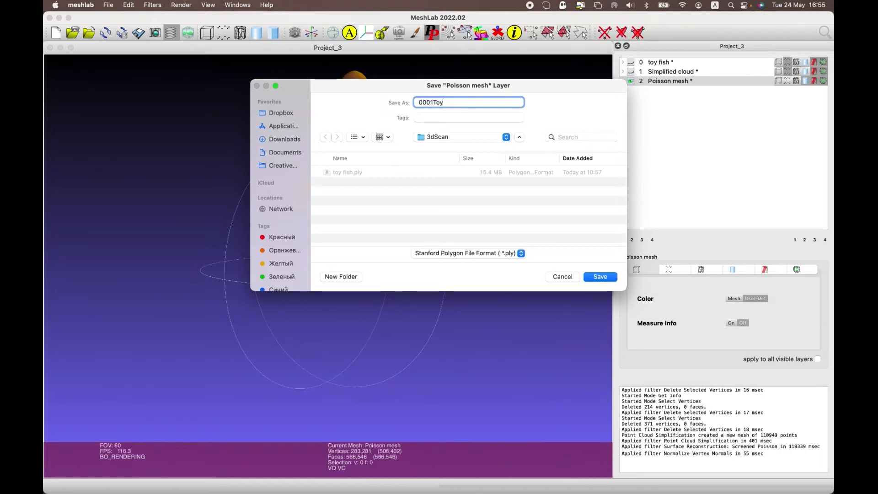
text(Fi)
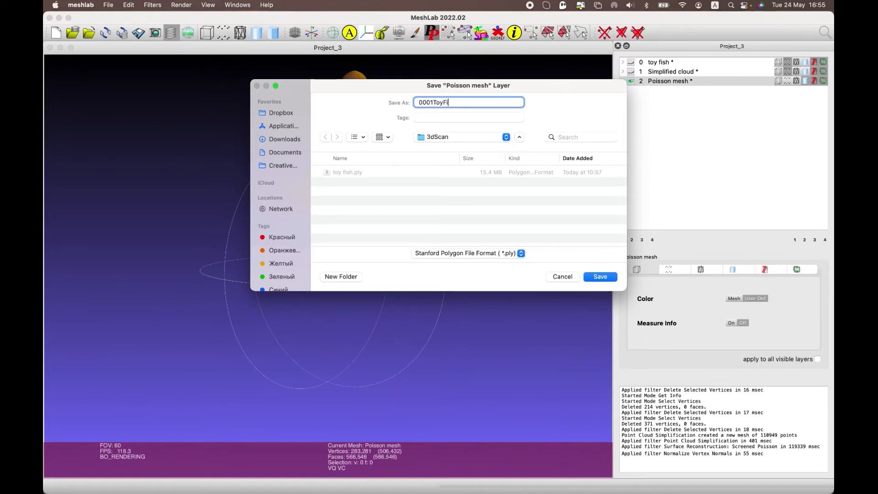
text(sh3D)
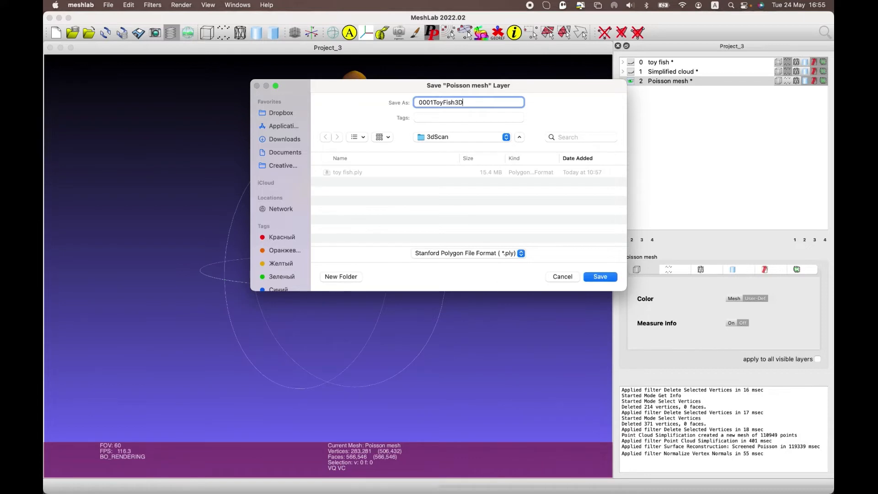
click(467, 253)
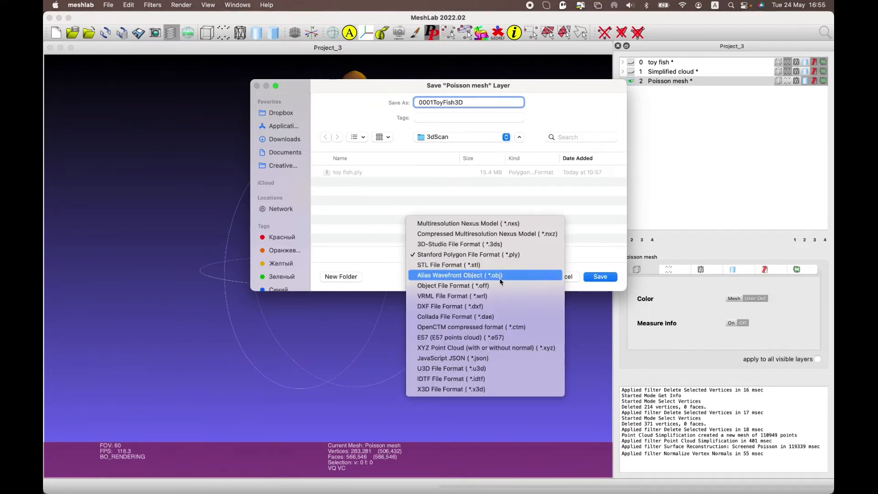
click(460, 275)
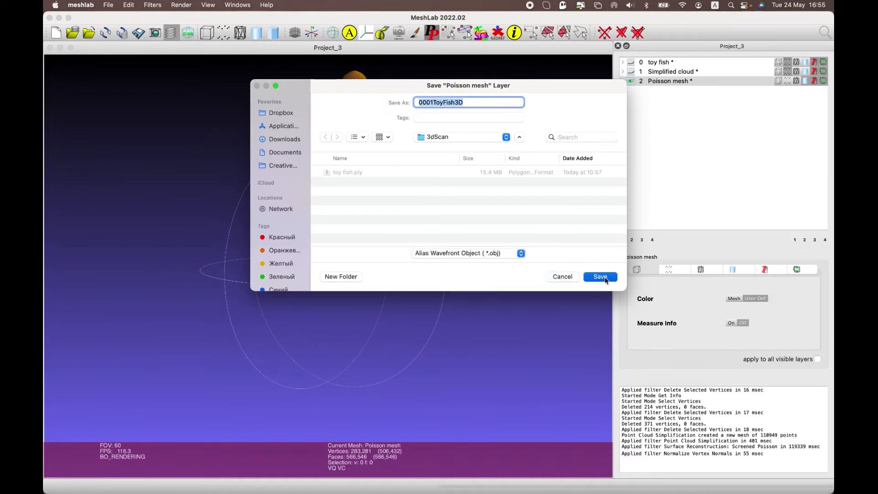
click(599, 277)
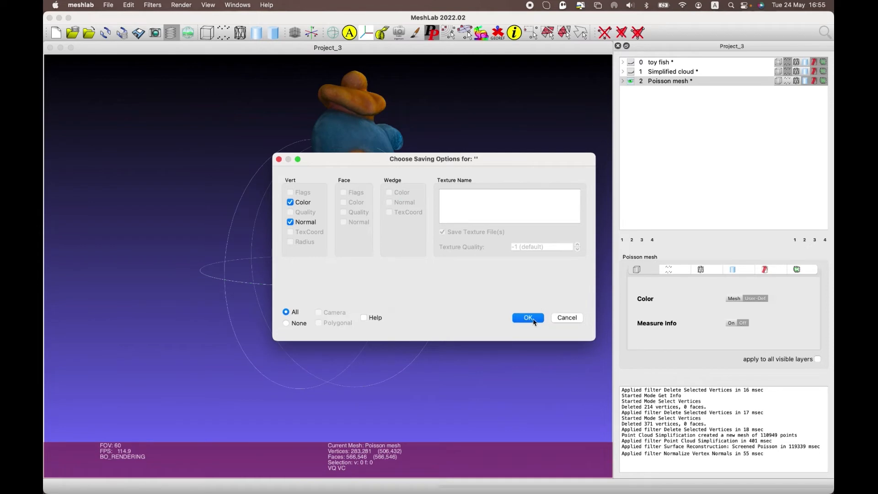
click(527, 317)
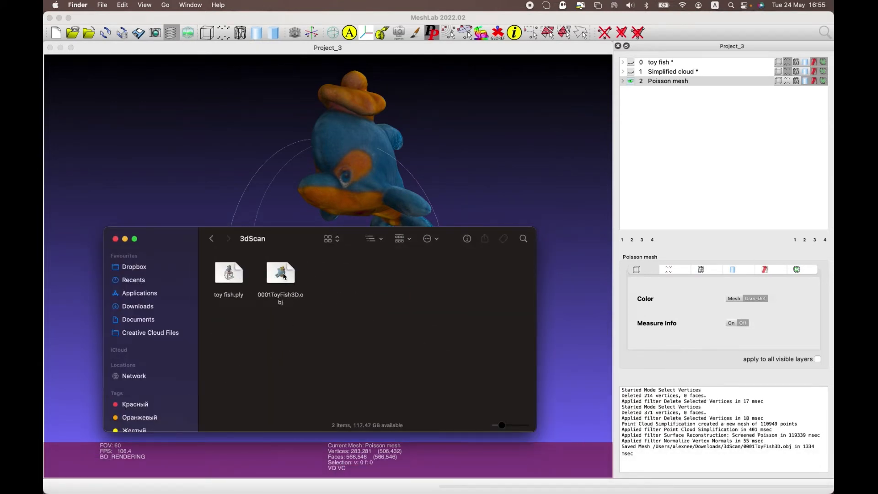
- Bring up sharing actions for 0001ToyFish3D.obj in the 3dScan folder
right_click(280, 275)
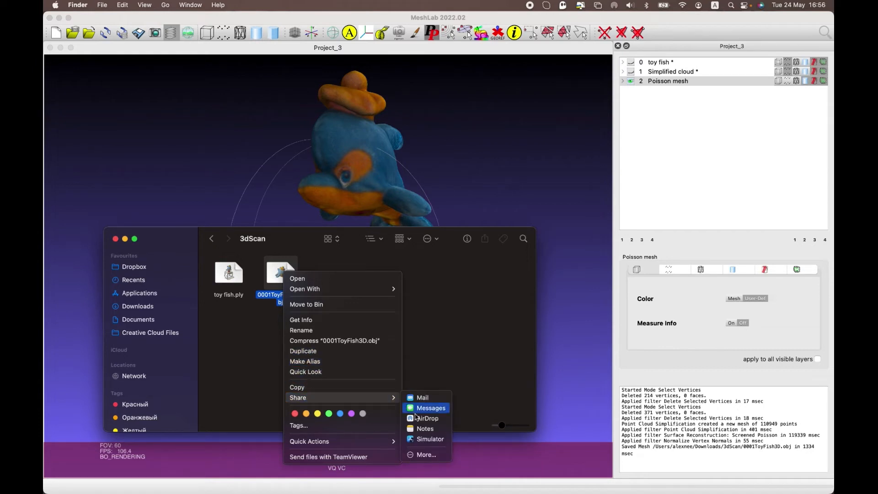
mouse_move(427, 419)
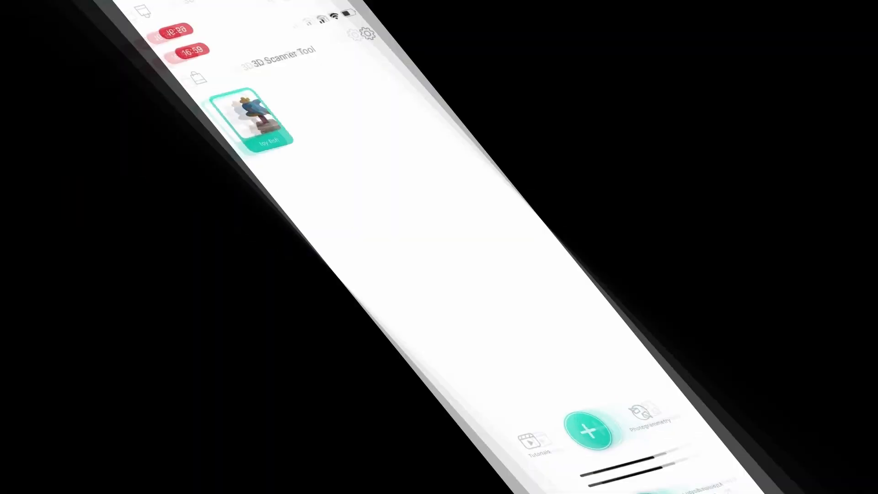
- Import the received model and save it as a new file named 'toy fish 3D'
click(589, 429)
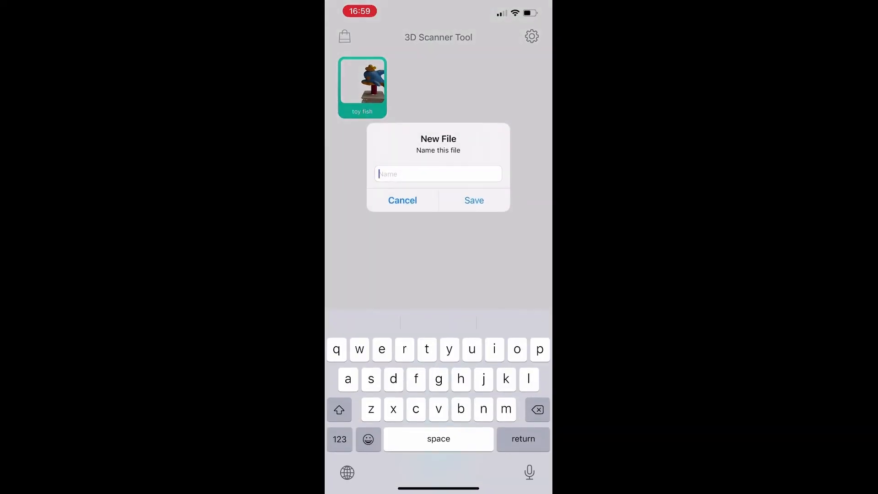
text(toy)
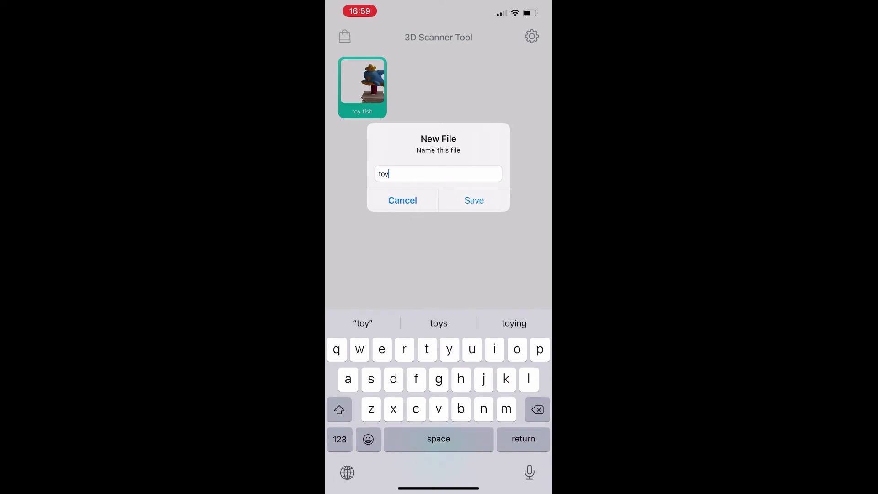
text(fish)
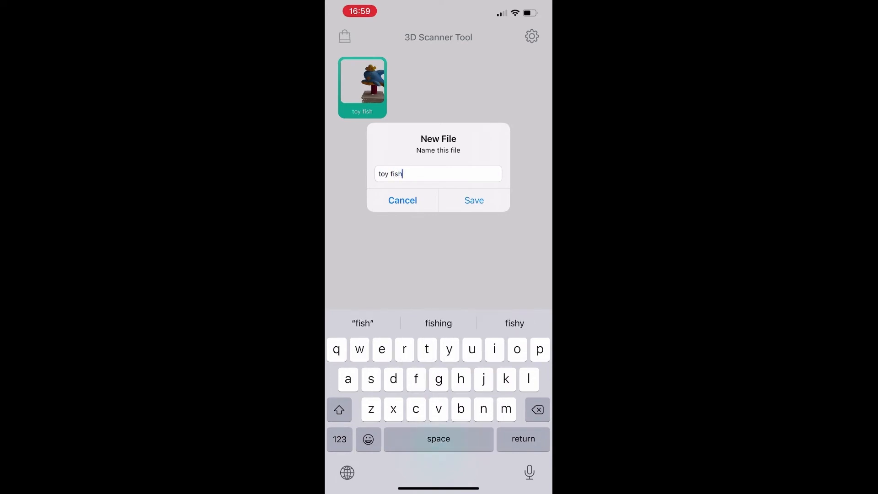
text(3)
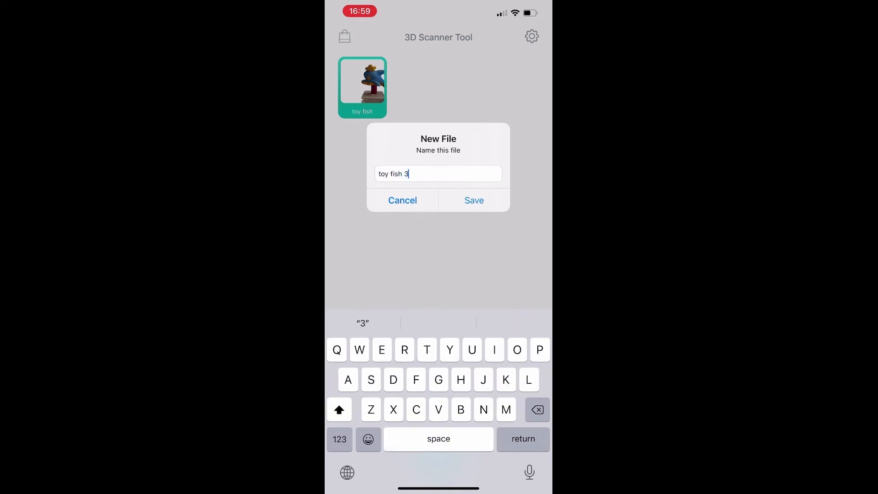
click(473, 200)
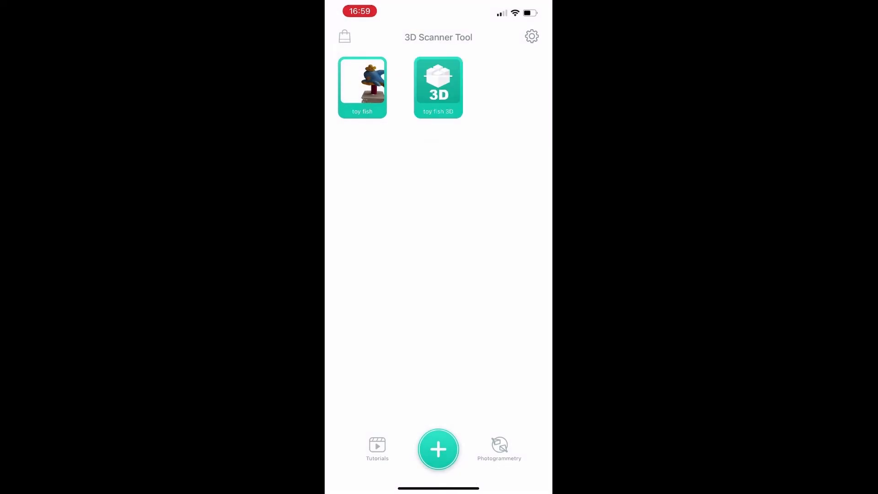
- Open the 'toy fish 3D' model from the library to show the coloured fish mesh
click(439, 87)
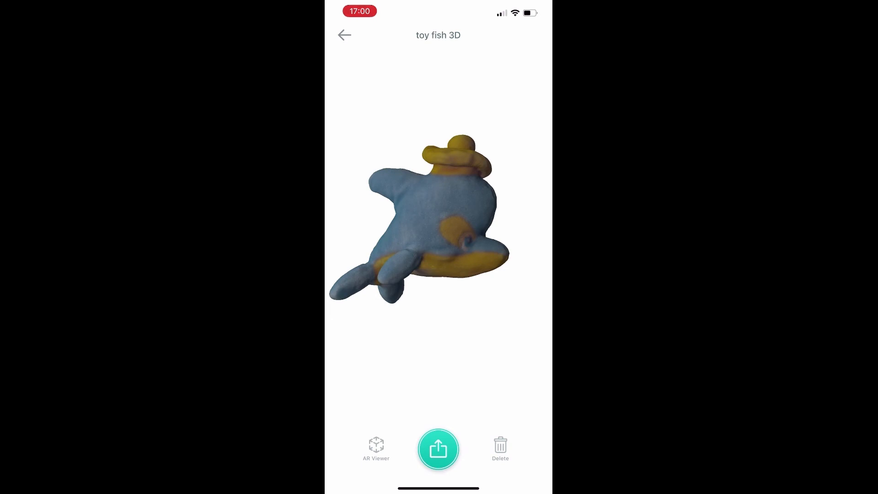
- Rotate the toy fish 3D model to inspect the coloured mesh from another side
click(376, 448)
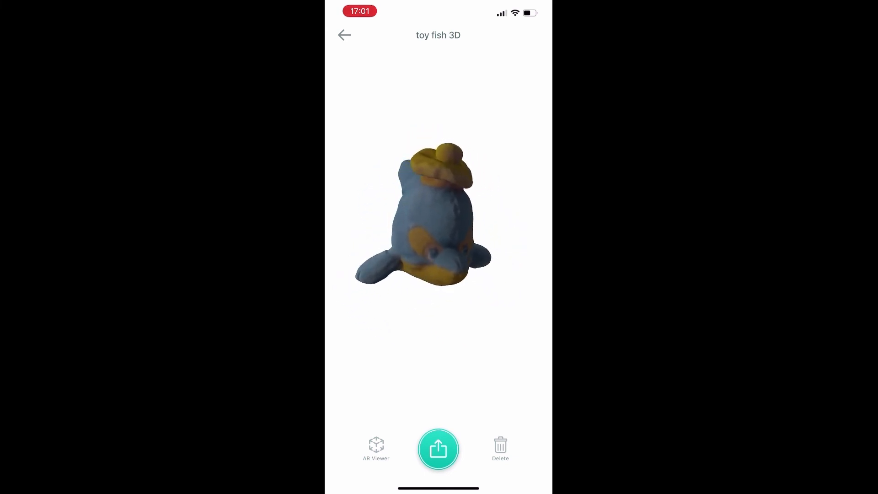
drag(448, 218, 415, 224)
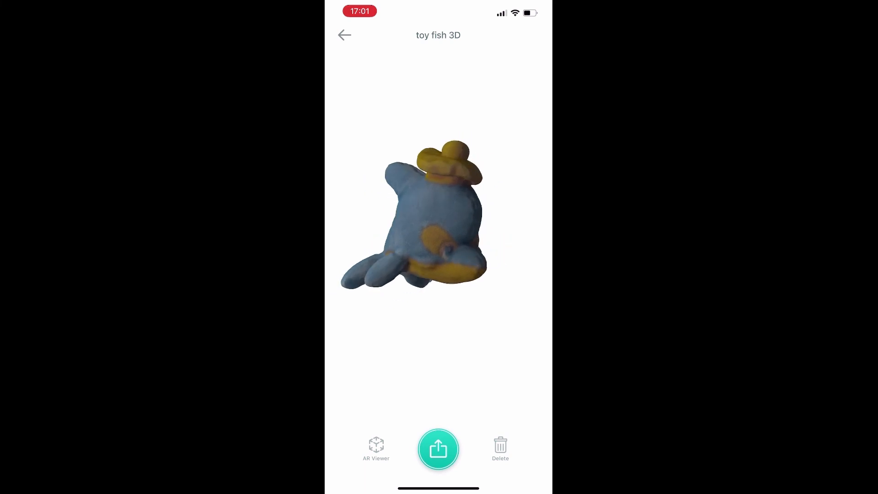